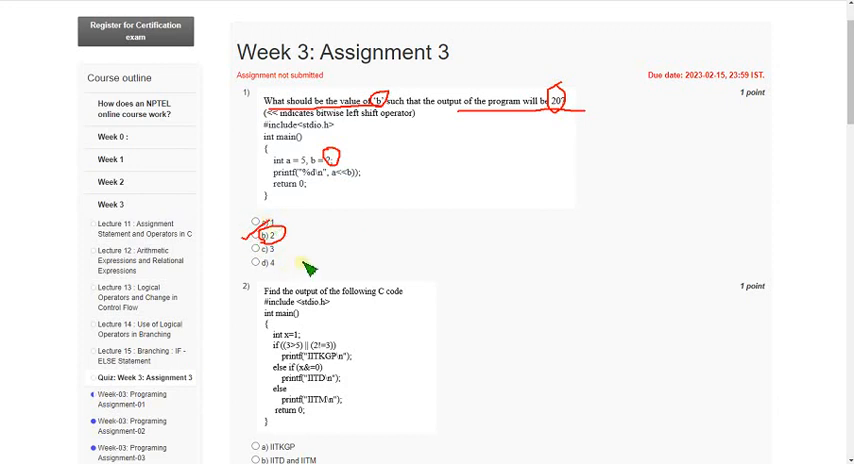
- Answer question 1 with option b and question 2 with option a, STKGP
left_click(256, 238)
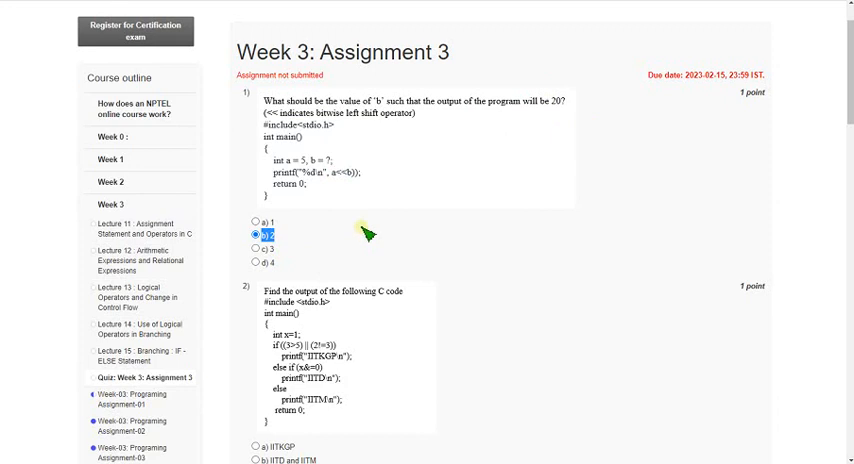
scroll("down", 3)
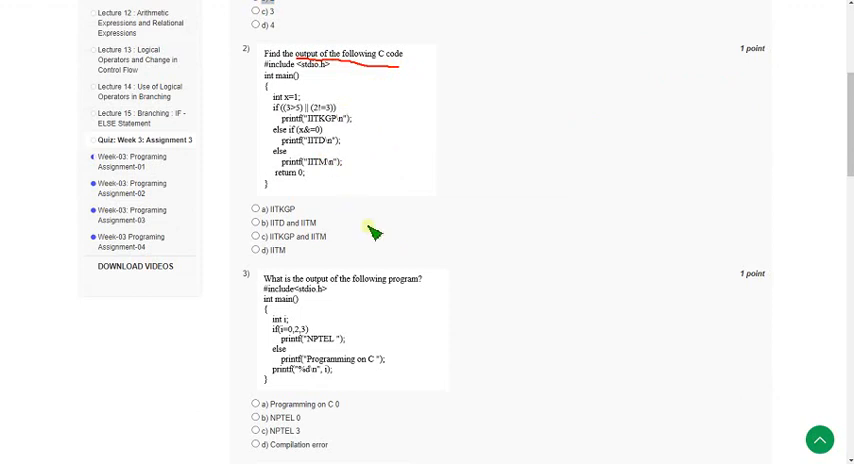
mouse_move(366, 132)
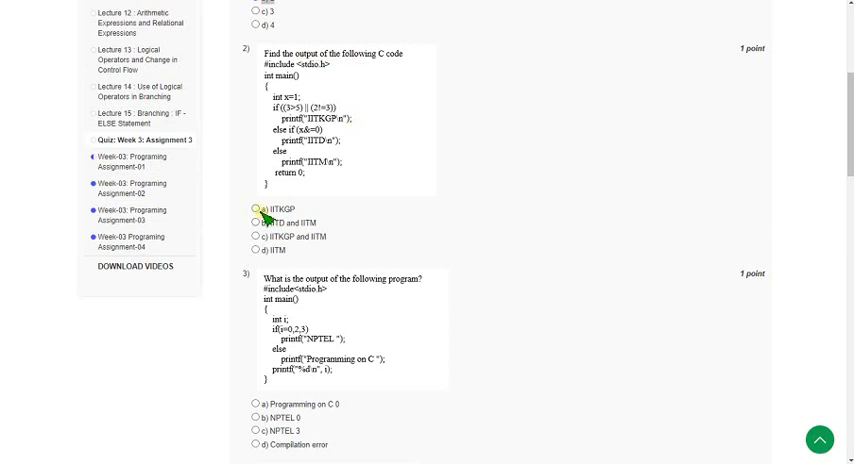
left_click(256, 214)
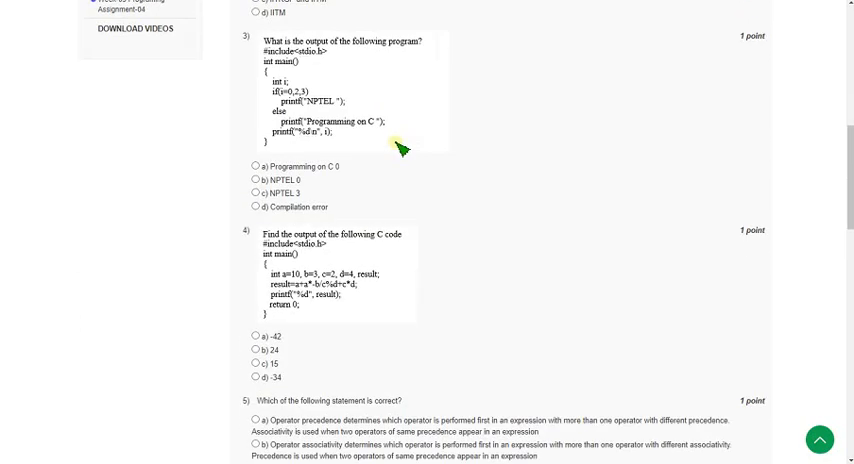
mouse_move(322, 132)
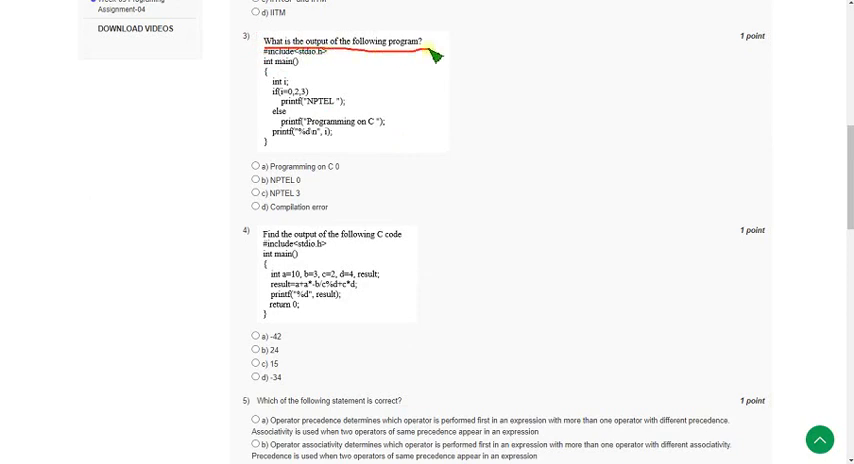
mouse_move(340, 96)
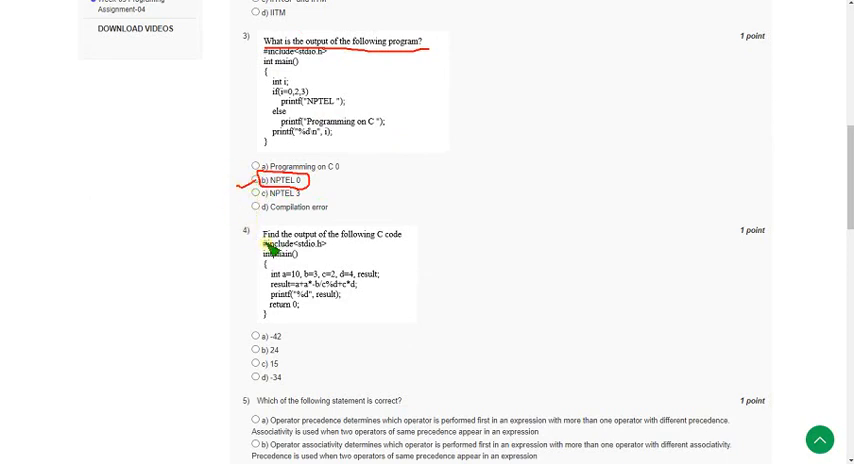
- Answer question 3 with option b, NPTEL 5, and question 4 with option c, 15
left_click(254, 180)
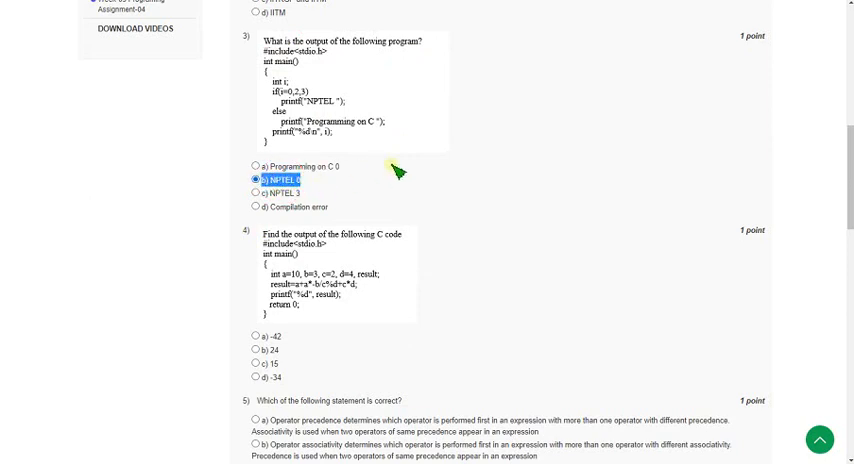
scroll("down", 3)
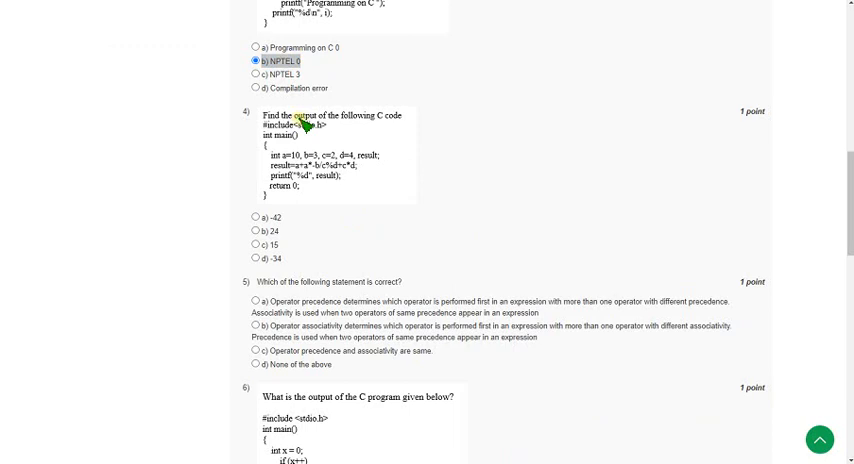
left_click_drag(300, 124, 416, 176)
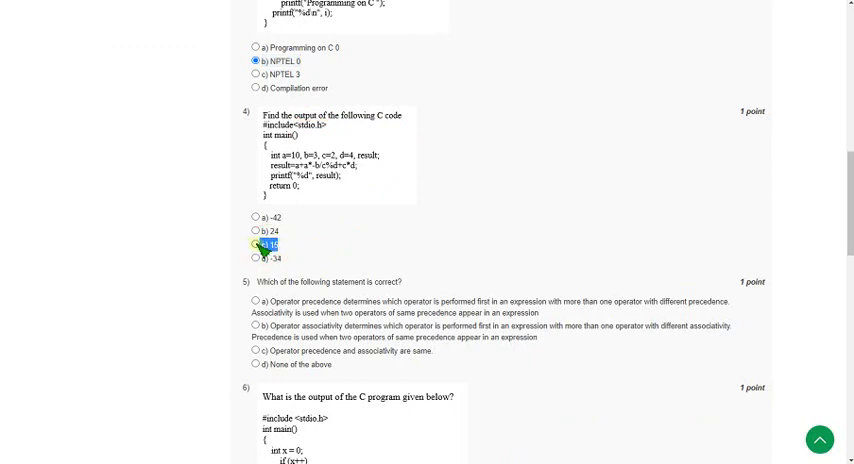
left_click(256, 246)
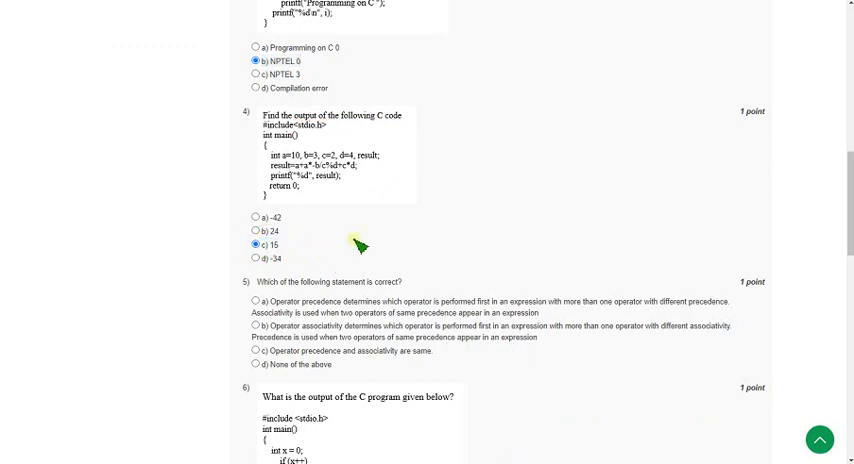
mouse_move(348, 222)
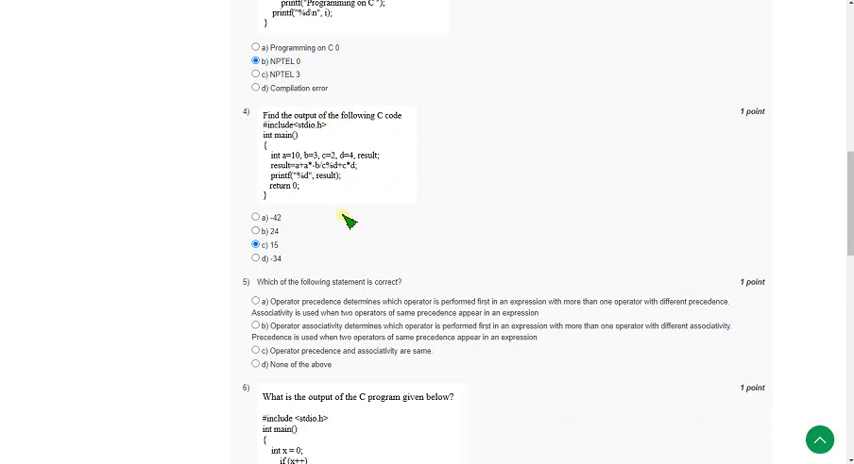
- Answer question 5 with option a, the operator precedence and associativity statement
scroll("down", 3)
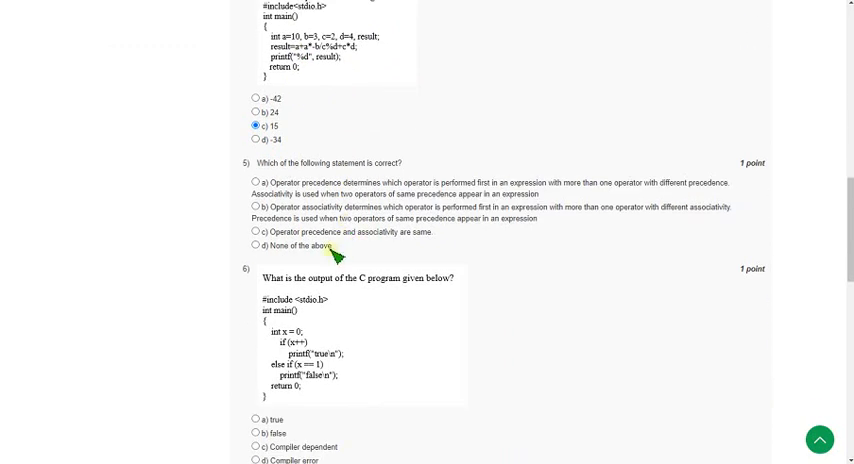
double_click(320, 162)
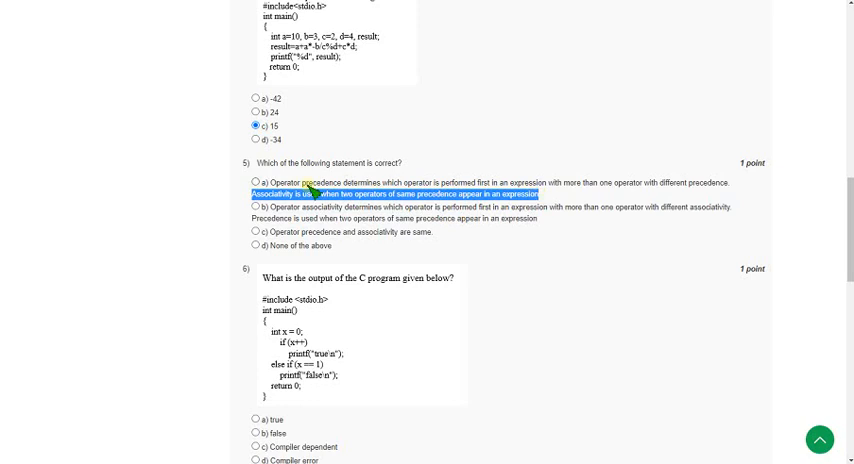
left_click(270, 182)
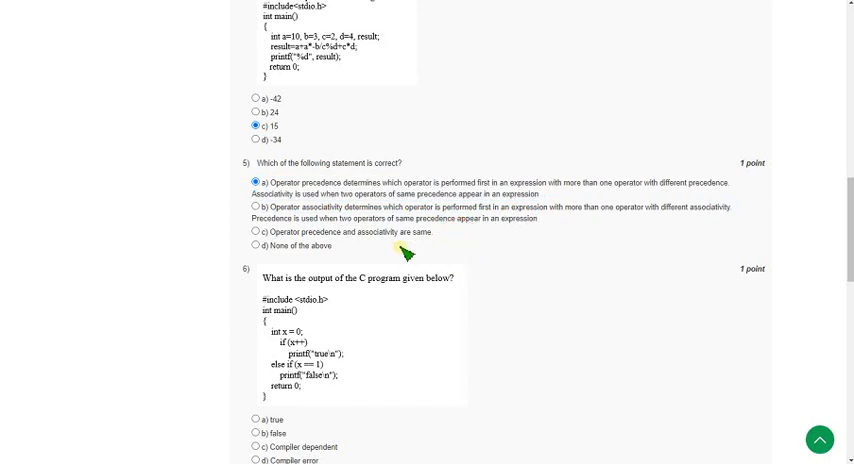
scroll("down", 3)
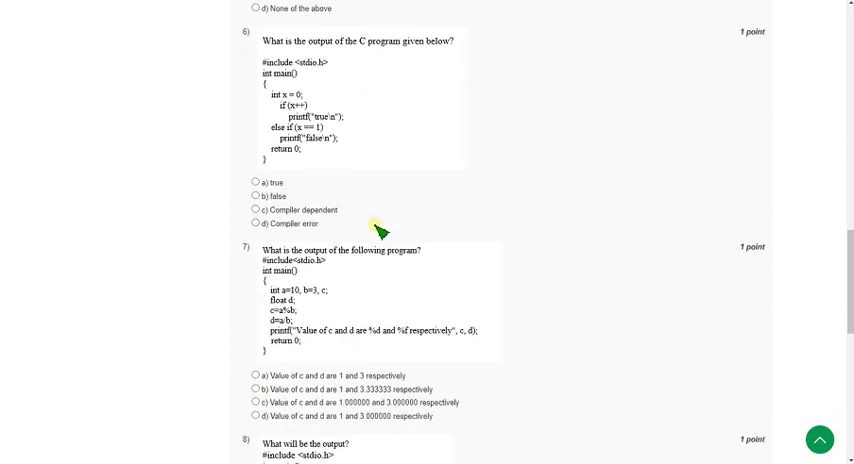
mouse_move(376, 80)
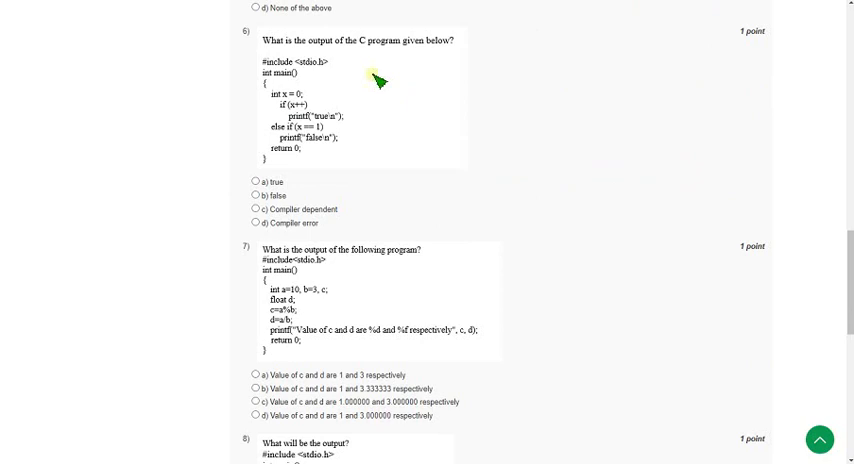
mouse_move(332, 96)
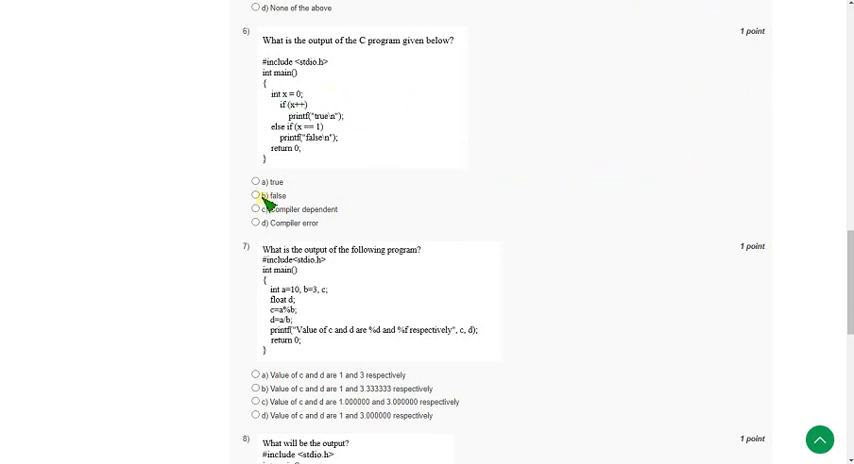
- Answer question 6 with false
left_click(254, 196)
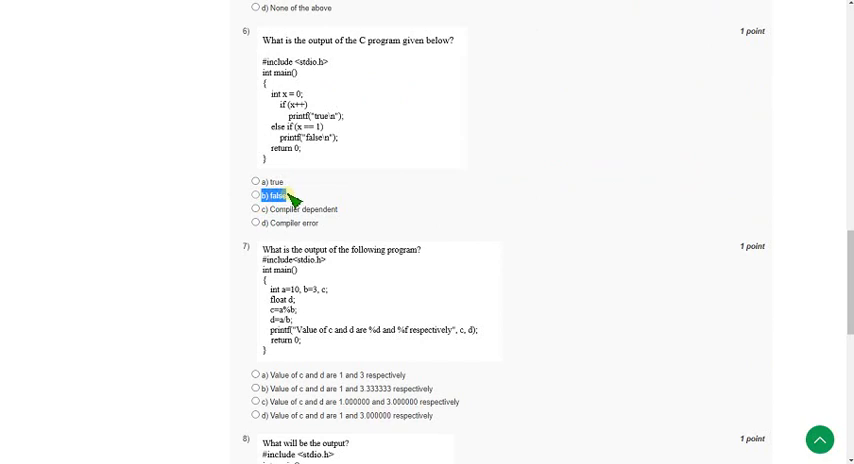
left_click(256, 194)
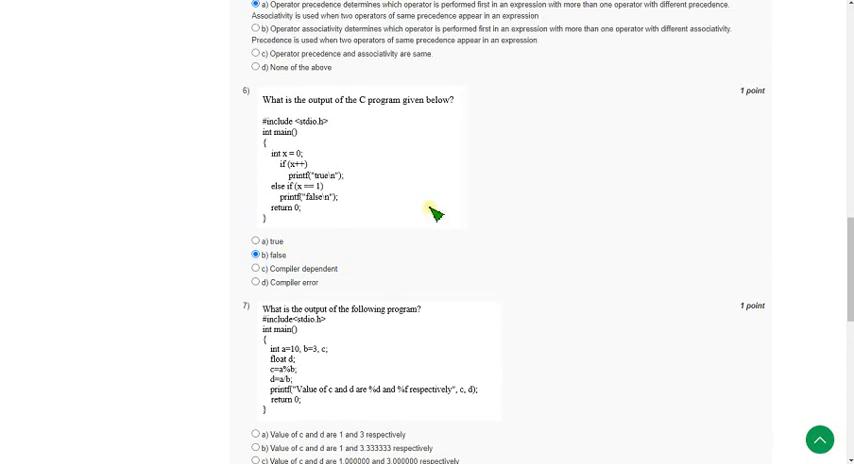
scroll("down", 3)
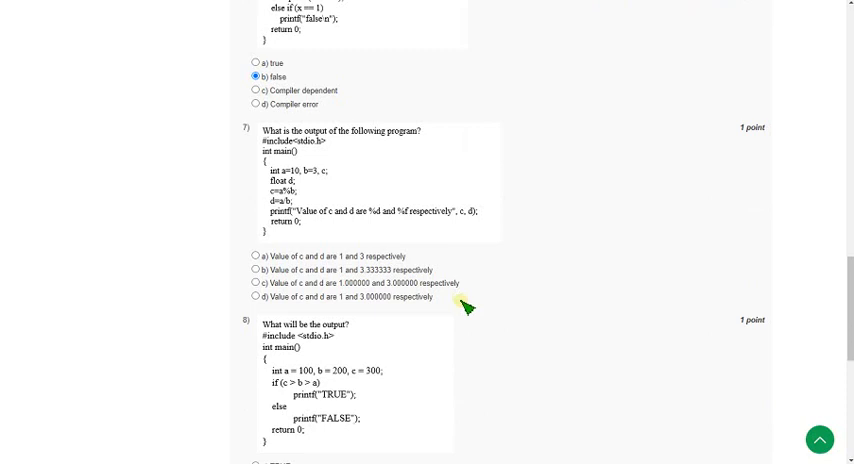
scroll("down", 3)
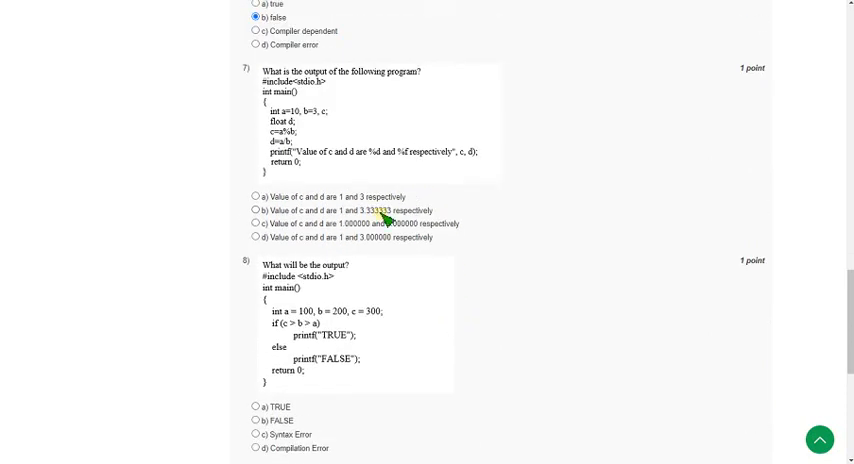
mouse_move(384, 212)
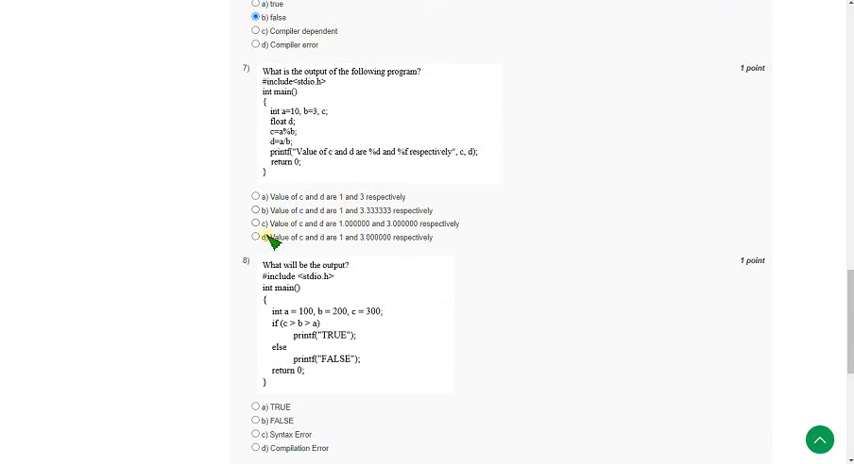
- Answer question 7 with option d, c and d being 1 and 3.000000
left_click(254, 236)
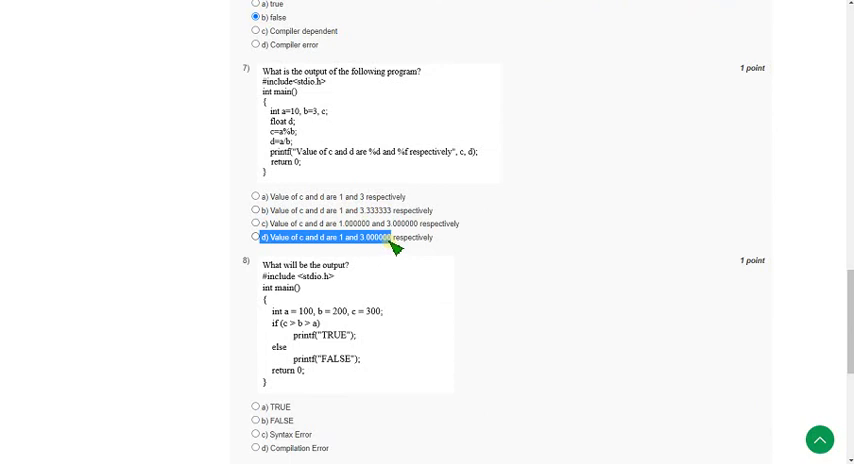
mouse_move(444, 246)
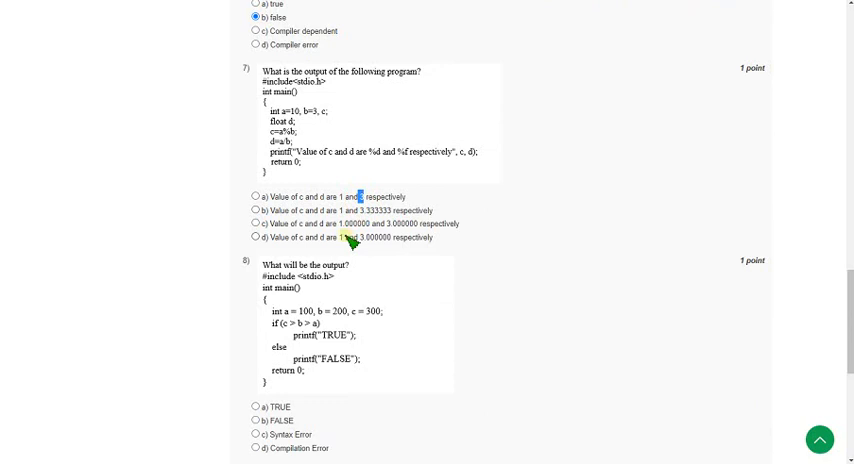
left_click_drag(336, 236, 396, 236)
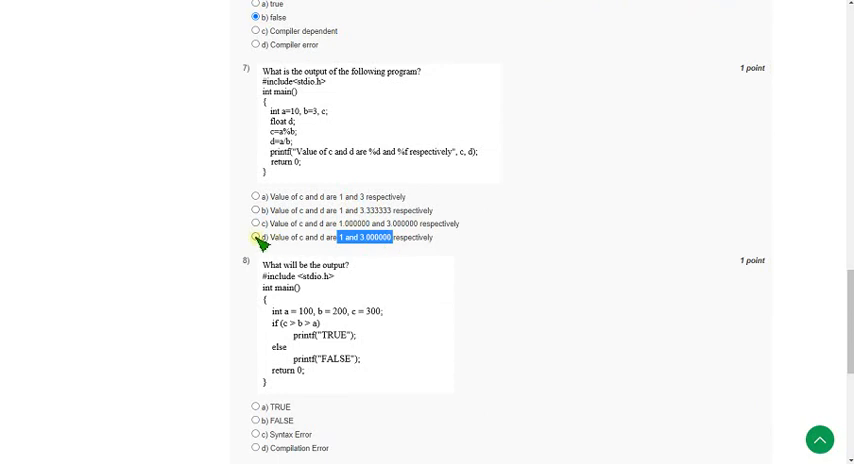
left_click(254, 236)
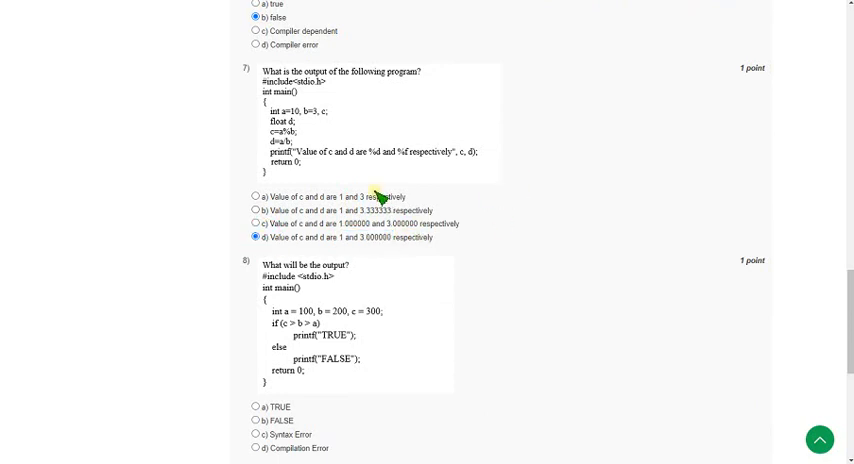
scroll("down", 3)
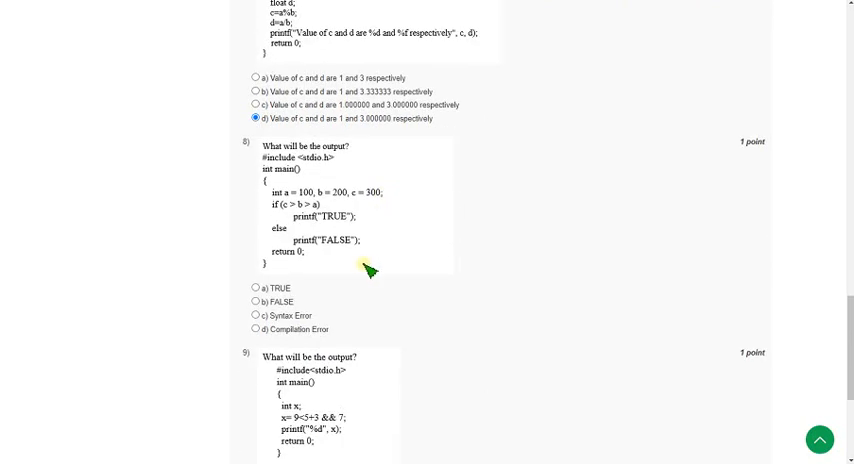
mouse_move(396, 224)
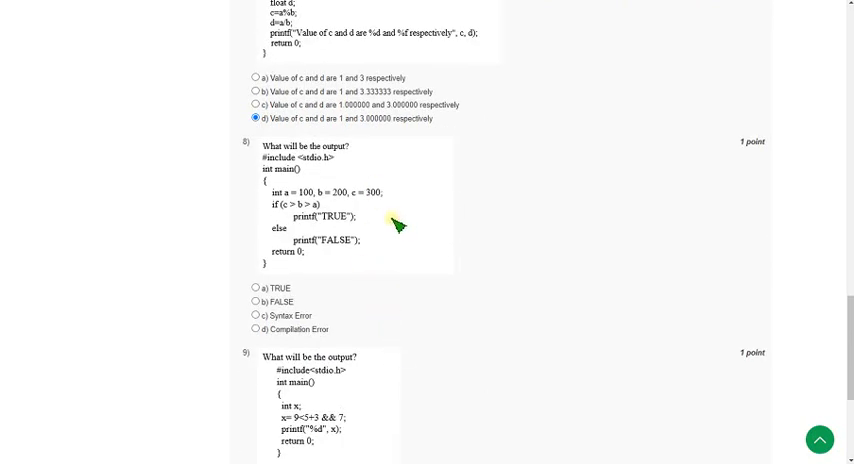
mouse_move(376, 170)
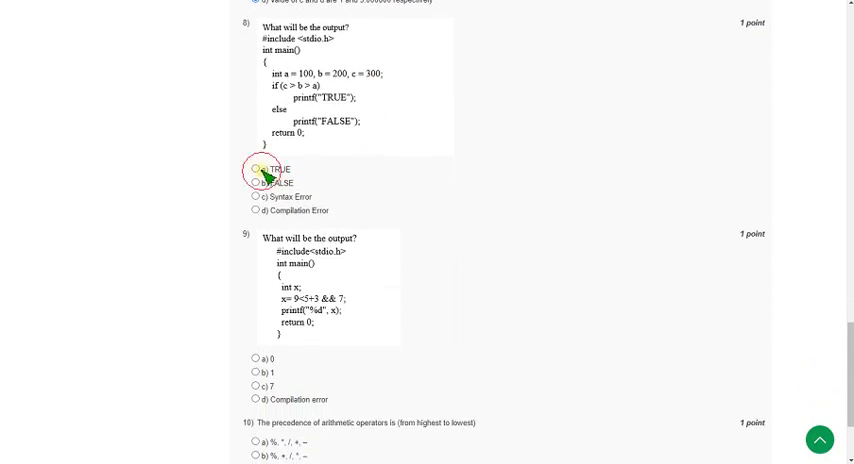
- Answer question 8 with TRUE and question 9 with option a, 0
left_click(254, 168)
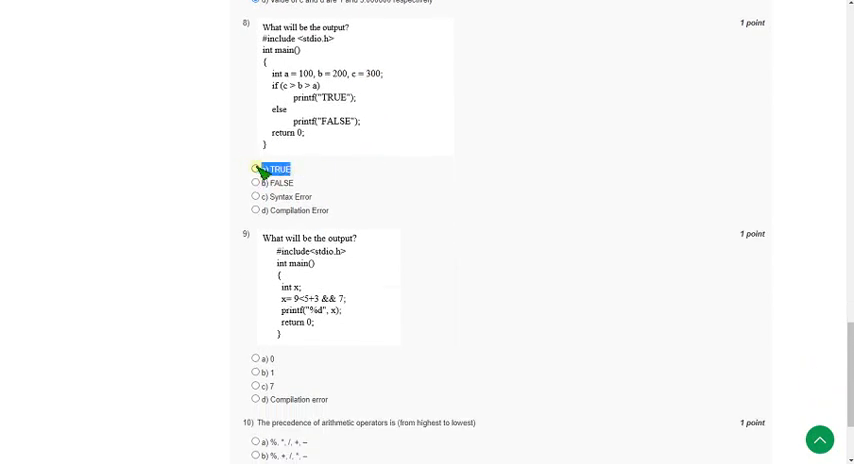
left_click(256, 168)
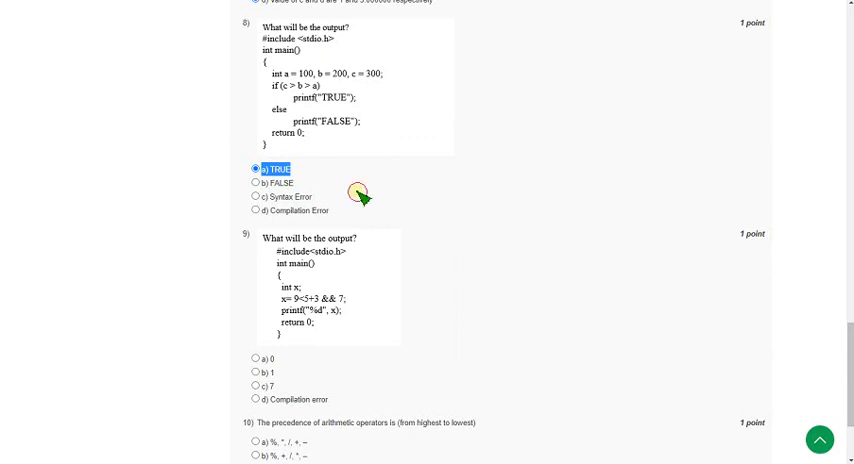
scroll("down", 3)
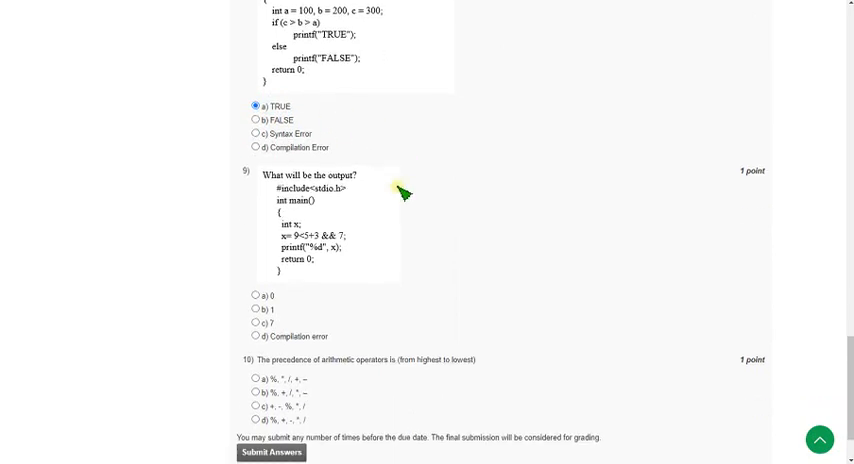
scroll("down", 3)
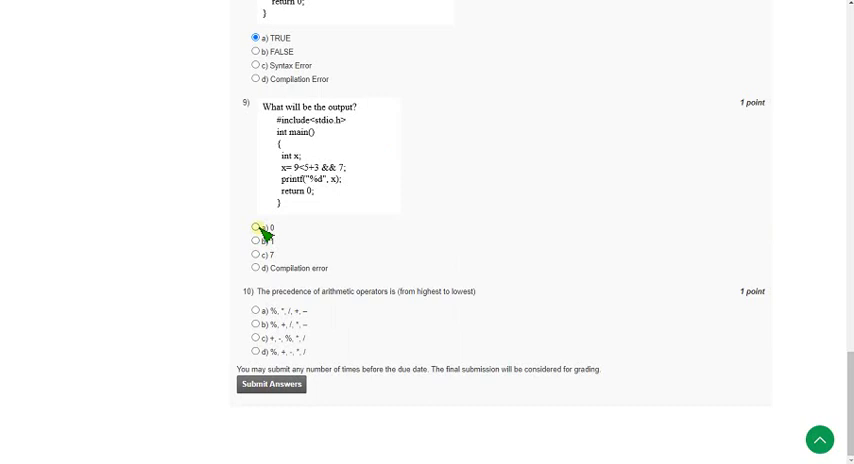
left_click(254, 226)
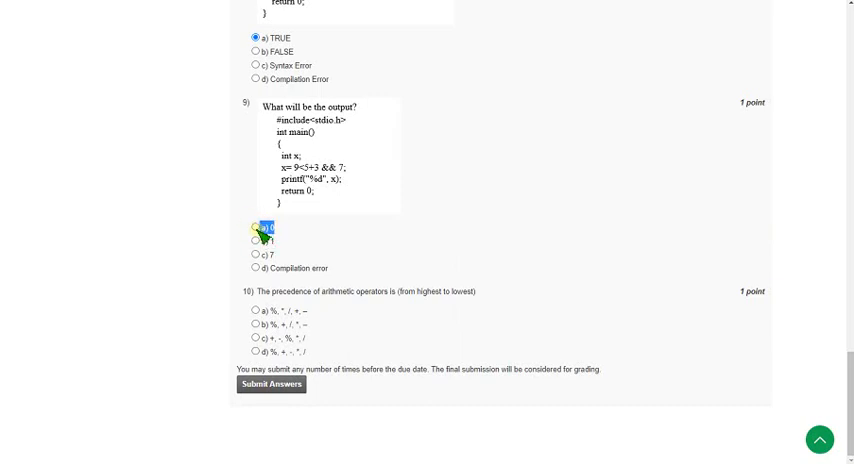
left_click(254, 228)
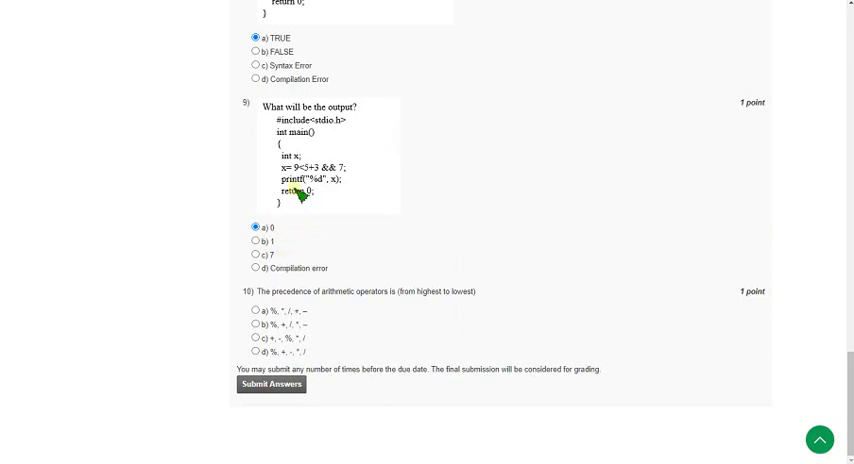
mouse_move(304, 168)
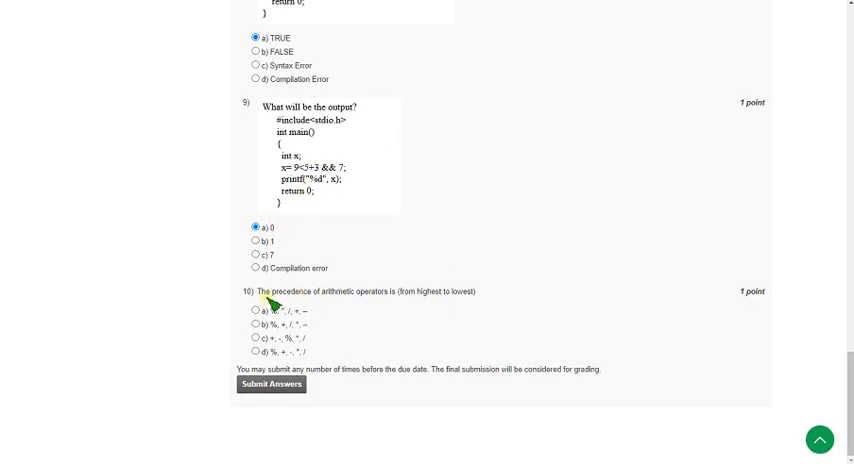
- Answer question 10 on arithmetic operator precedence with option a
left_click_drag(256, 292, 360, 292)
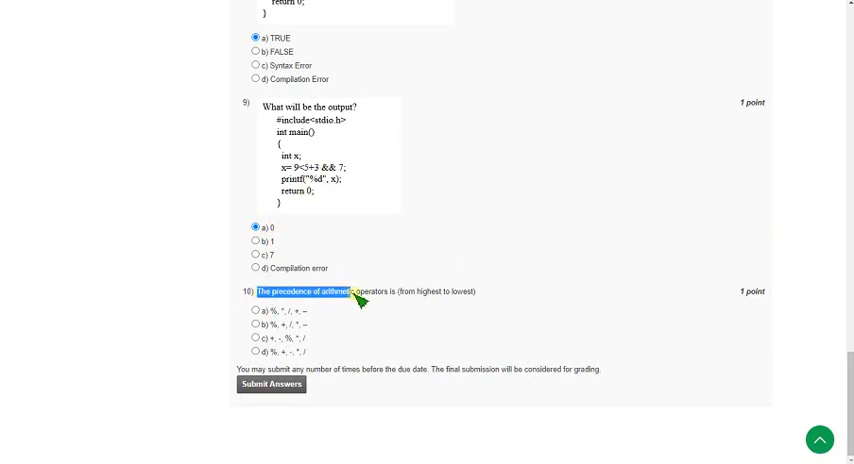
left_click_drag(356, 300, 480, 300)
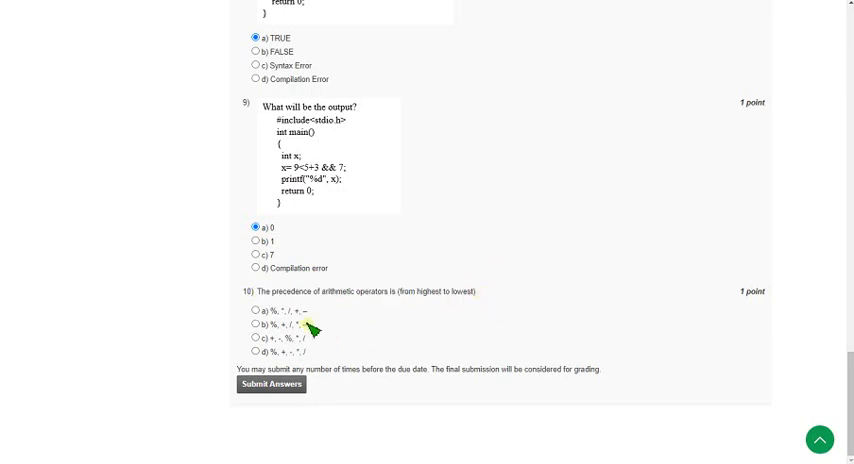
left_click(254, 310)
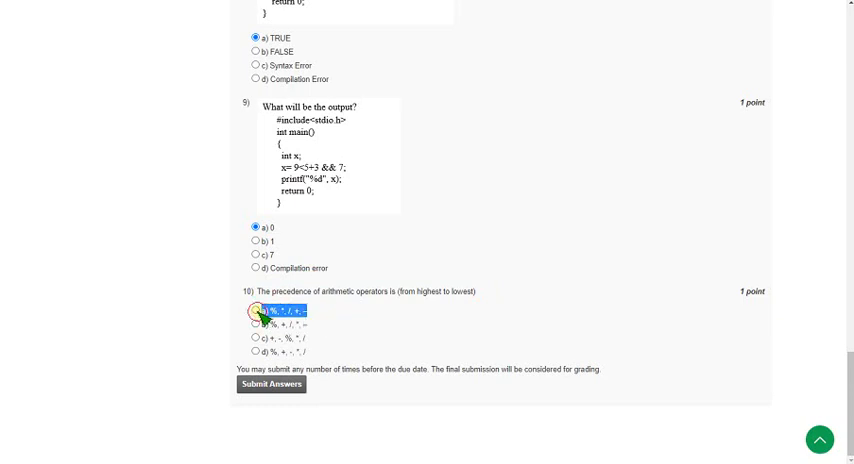
left_click(256, 312)
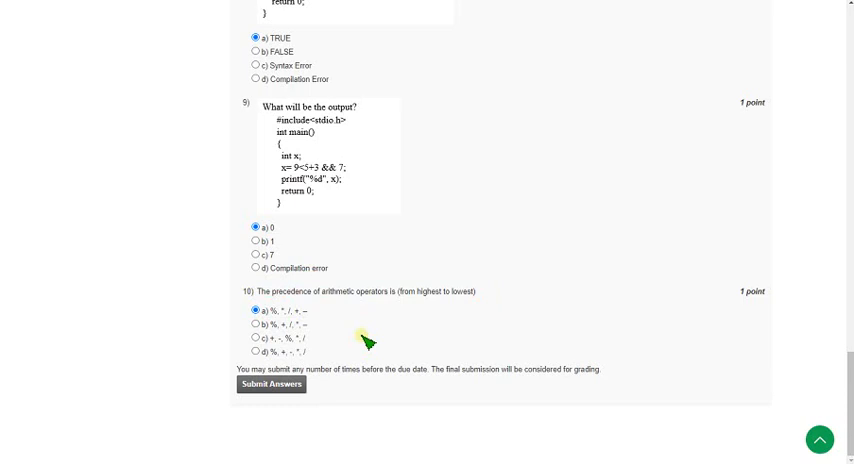